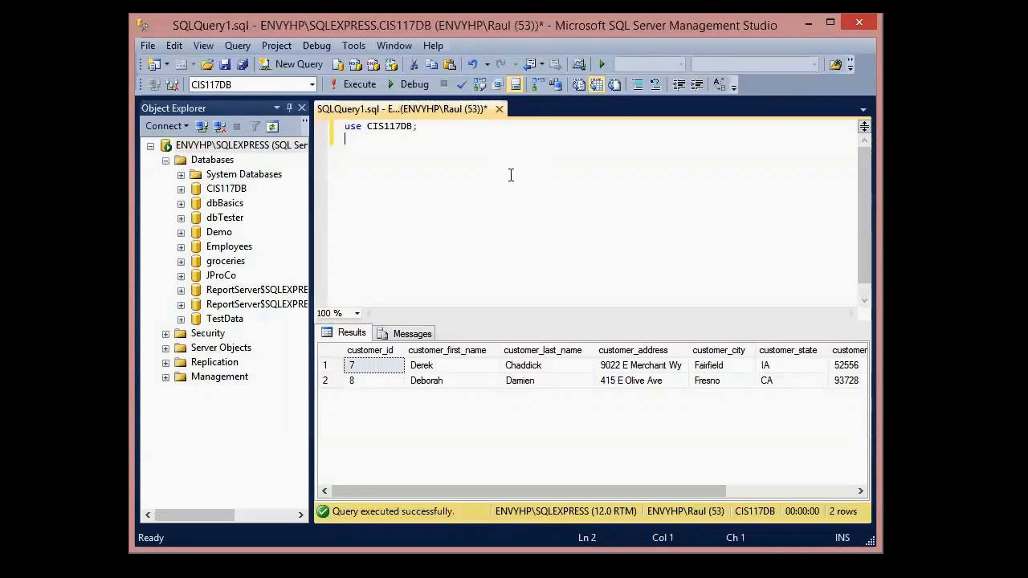
Write select * from customers where customers_first_name like '%e%' in the query editor.
type("select *")
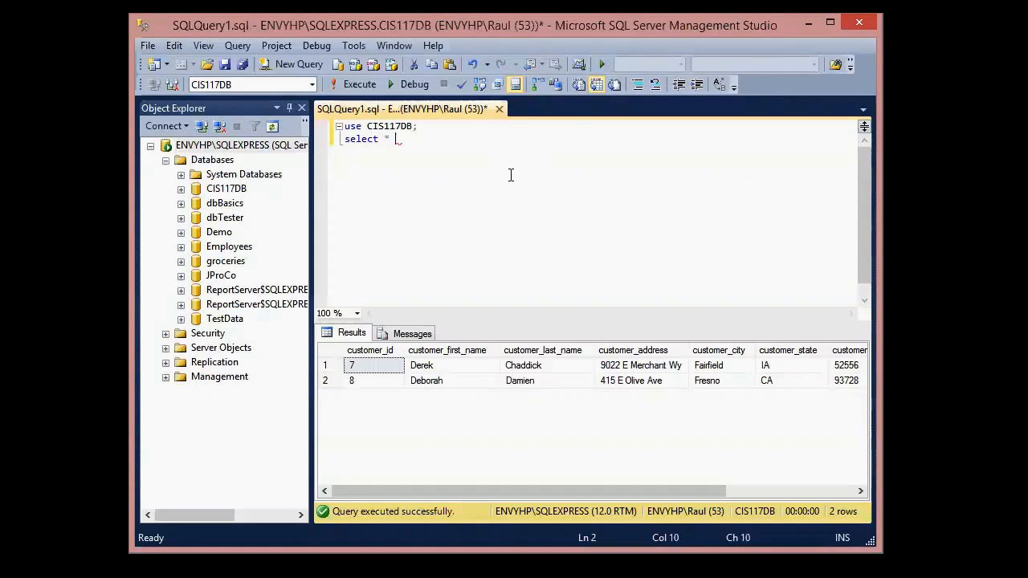
type("from customers")
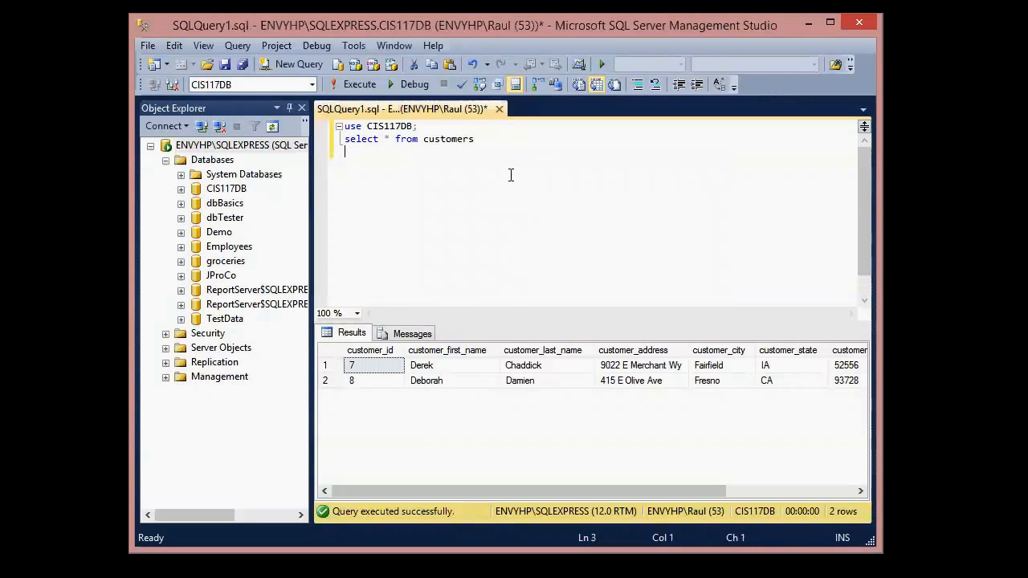
type("where customers_")
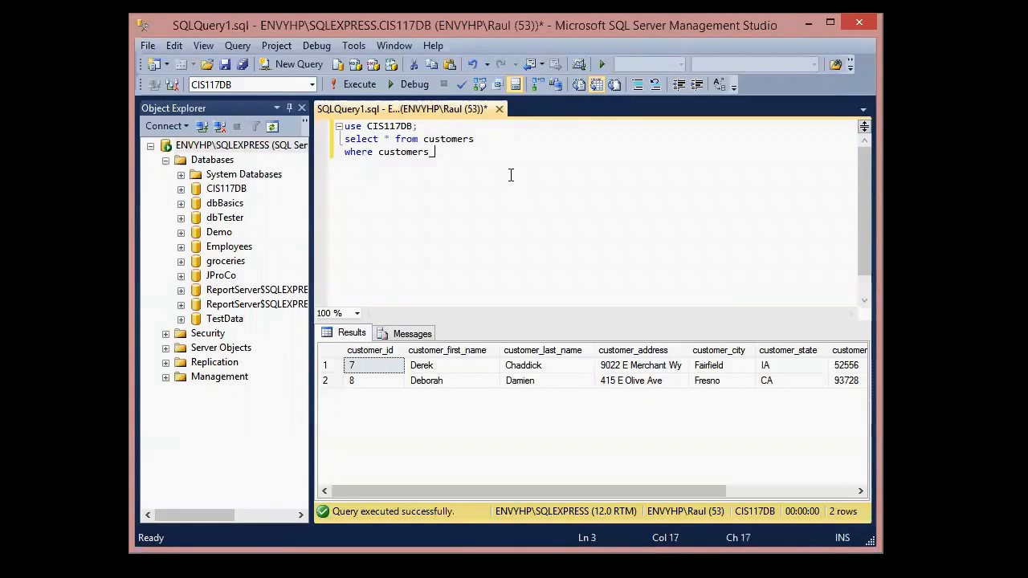
type("first_name")
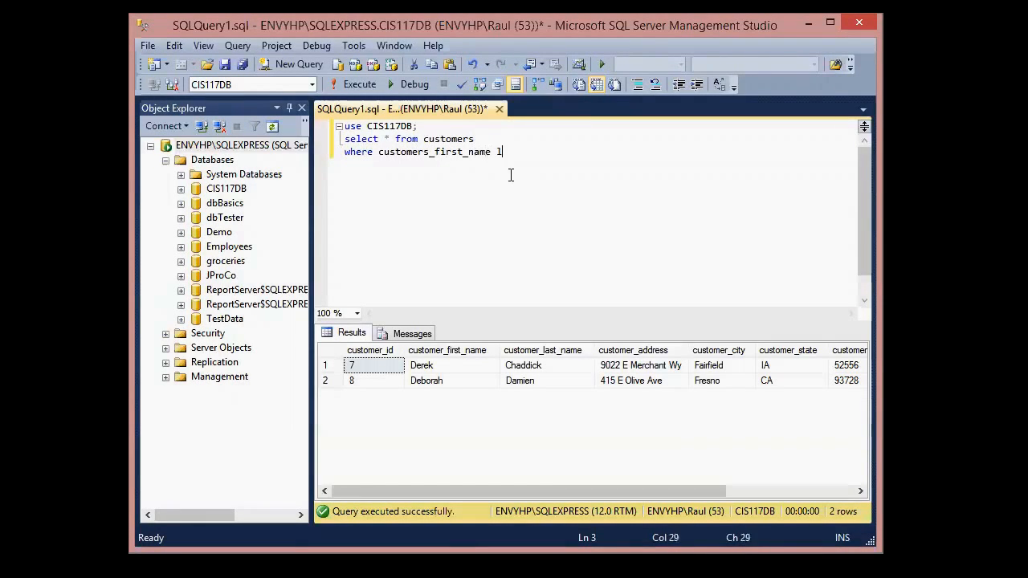
type("like ''")
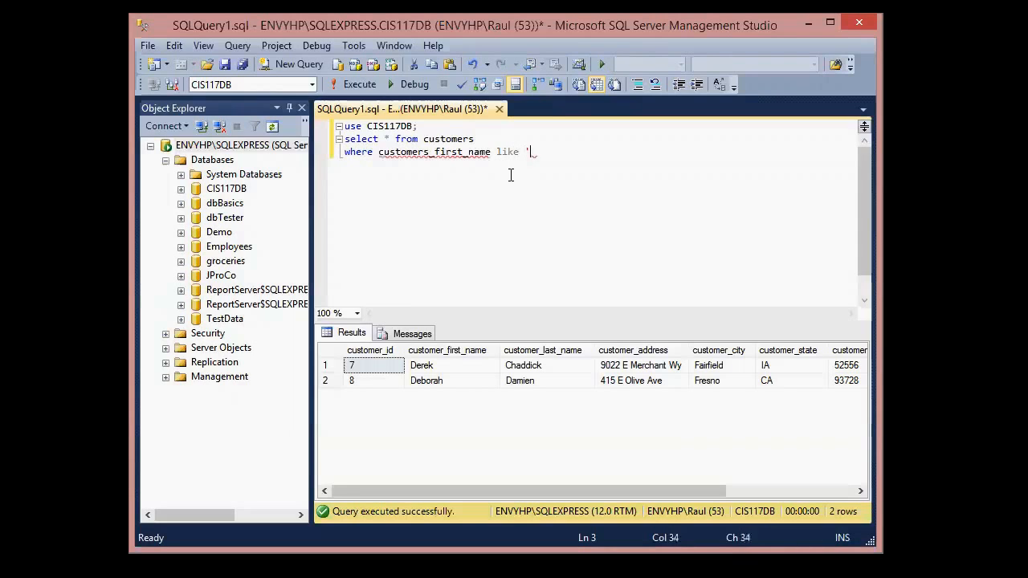
type("%")
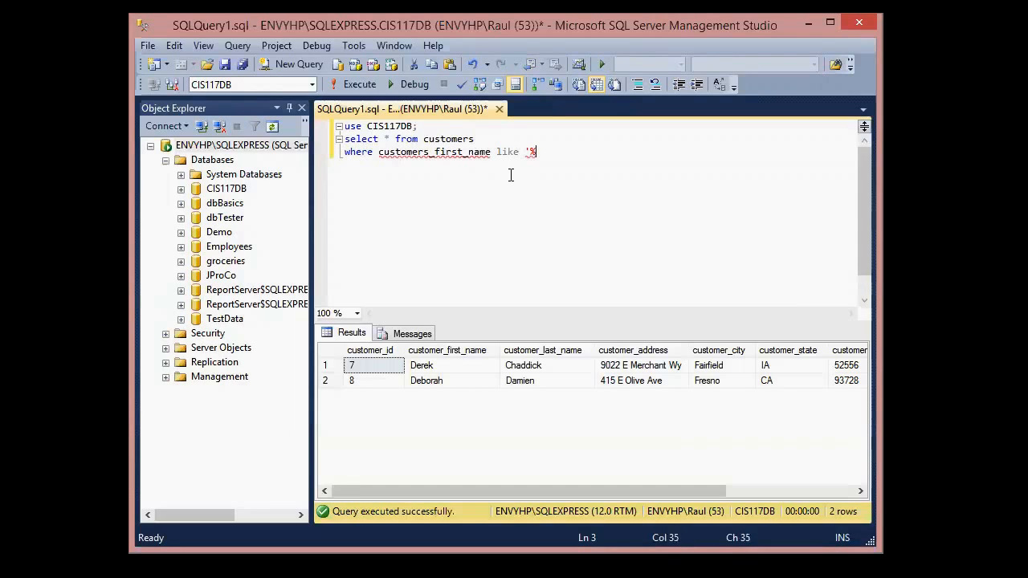
type("e")
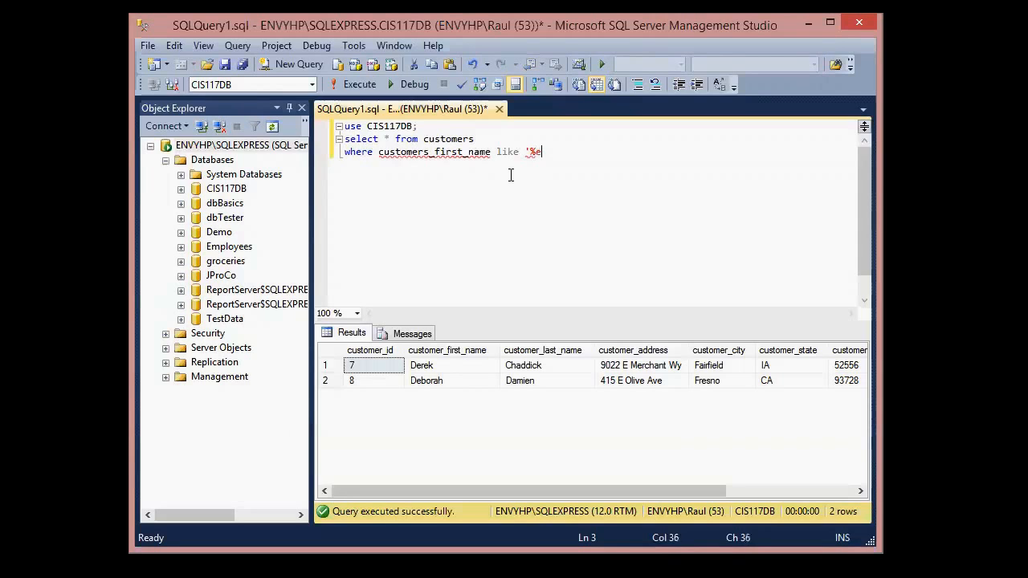
type("%'")
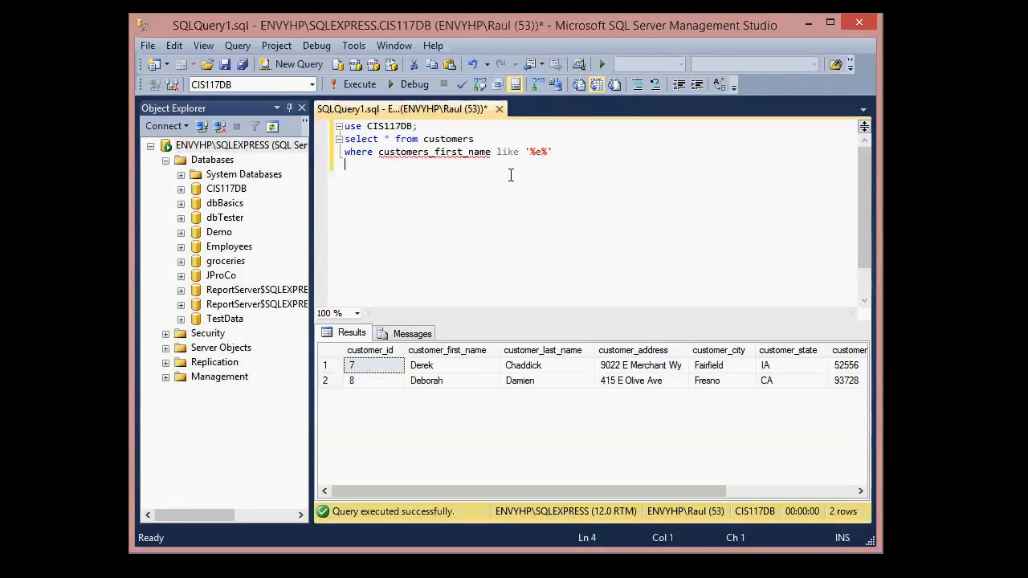
Append and customer_last_name like '%d%'; to the query, picking the column via IntelliSense.
type("and customer_")
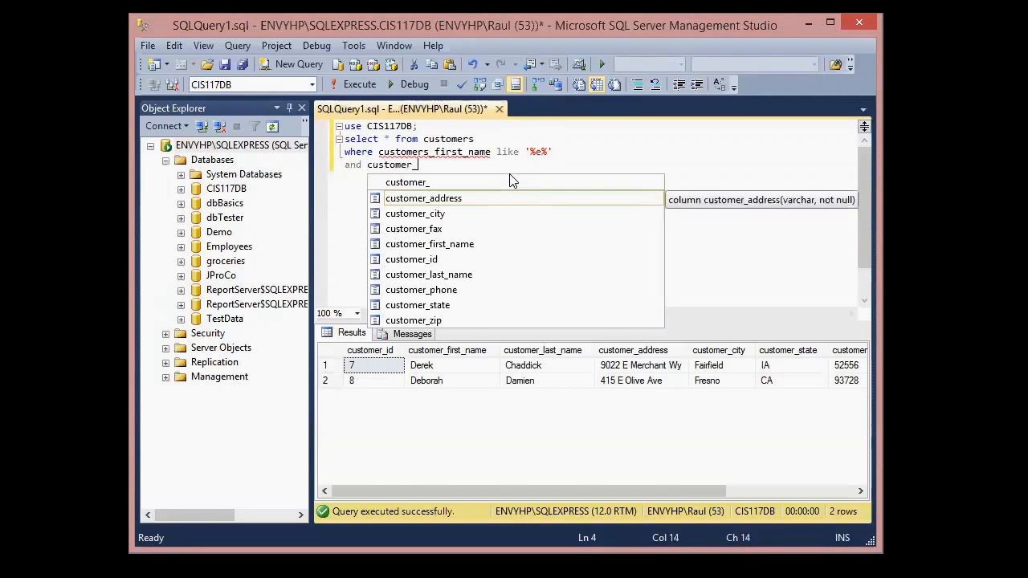
type("last_name like")
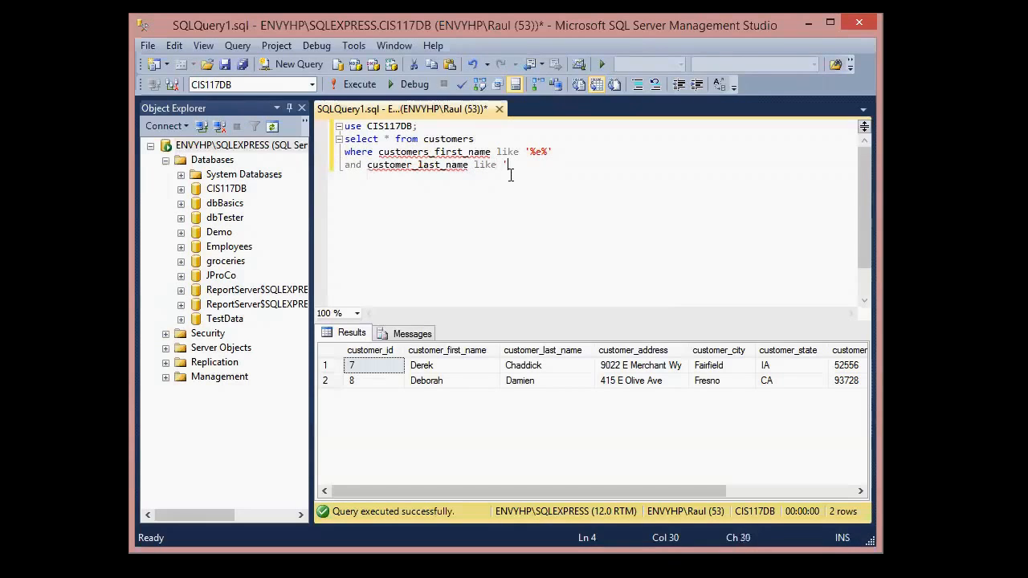
type("%")
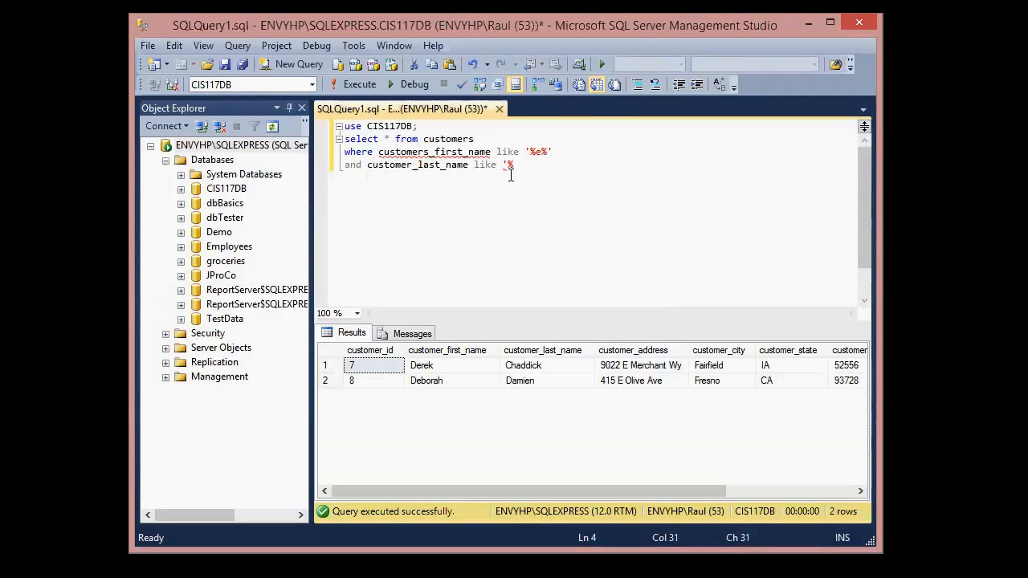
type("d")
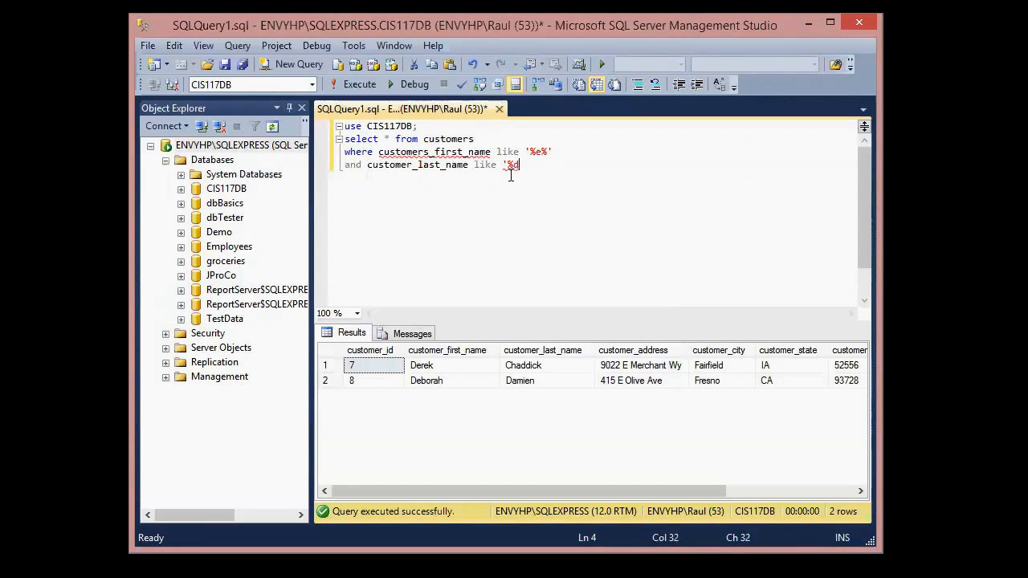
type("%'")
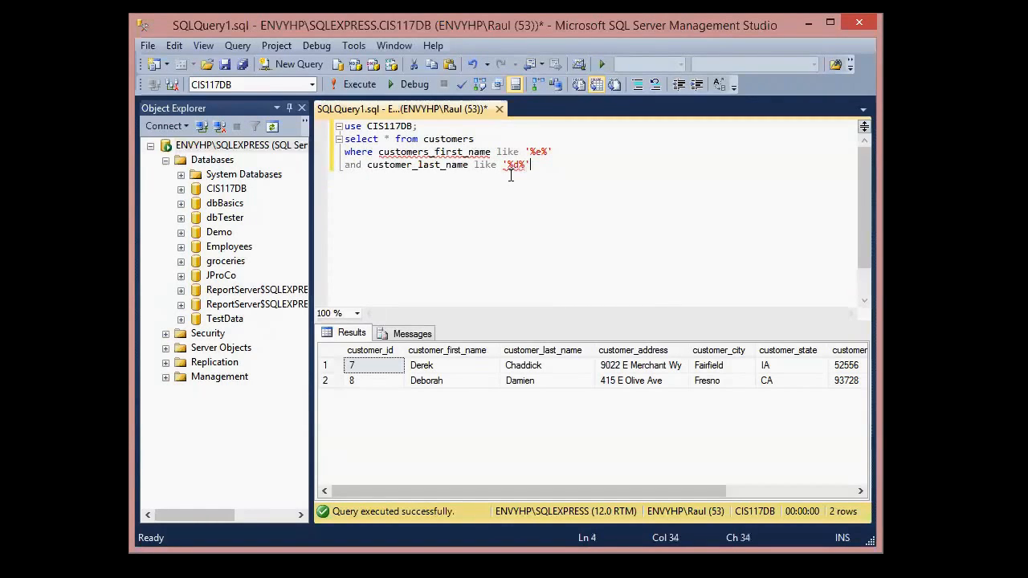
type(";")
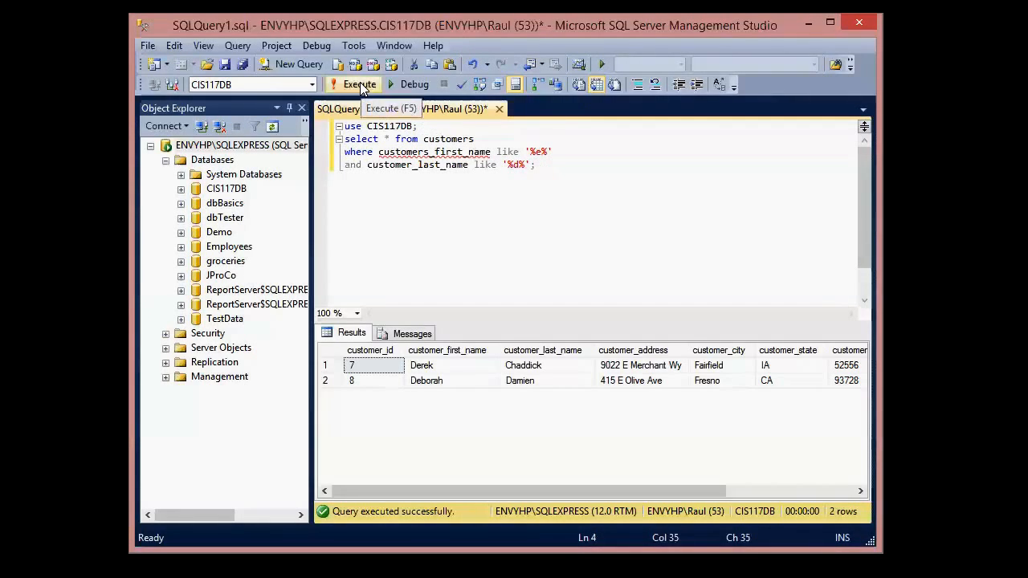
Execute, hit the invalid column error, and correct it to customer_first_name so it returns 2 rows.
left_click(360, 84)
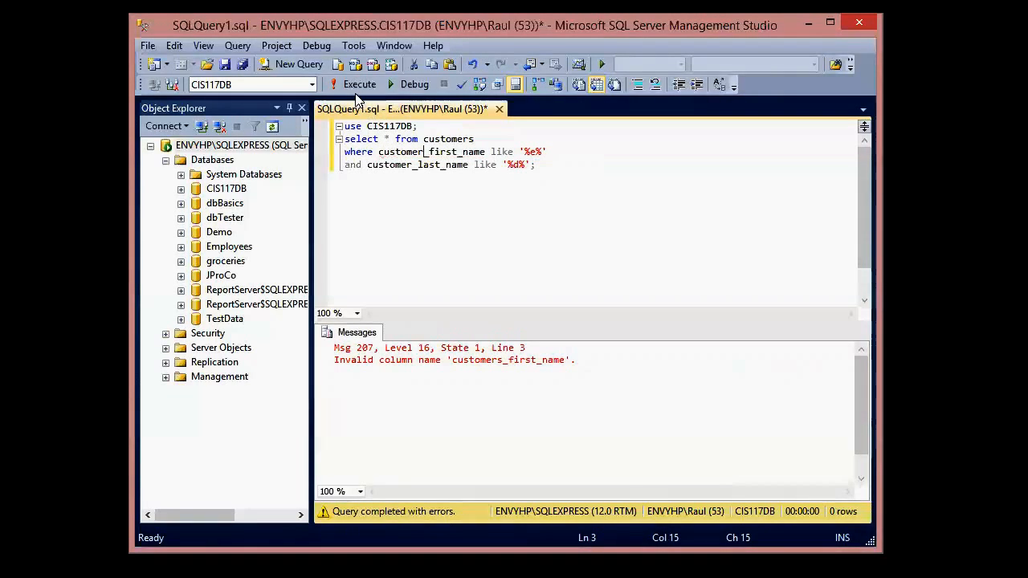
left_click(357, 83)
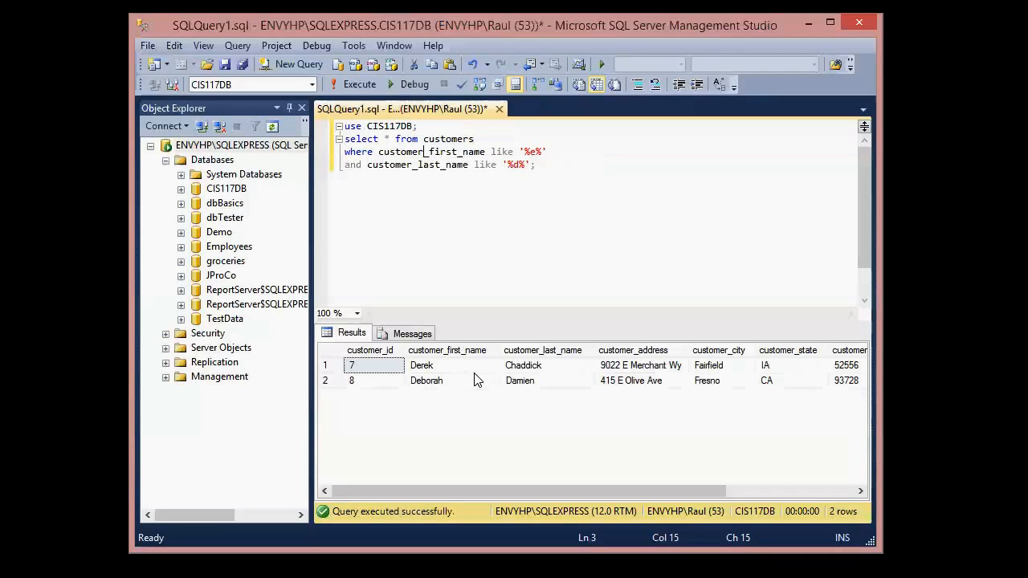
mouse_move(539, 190)
type("a")
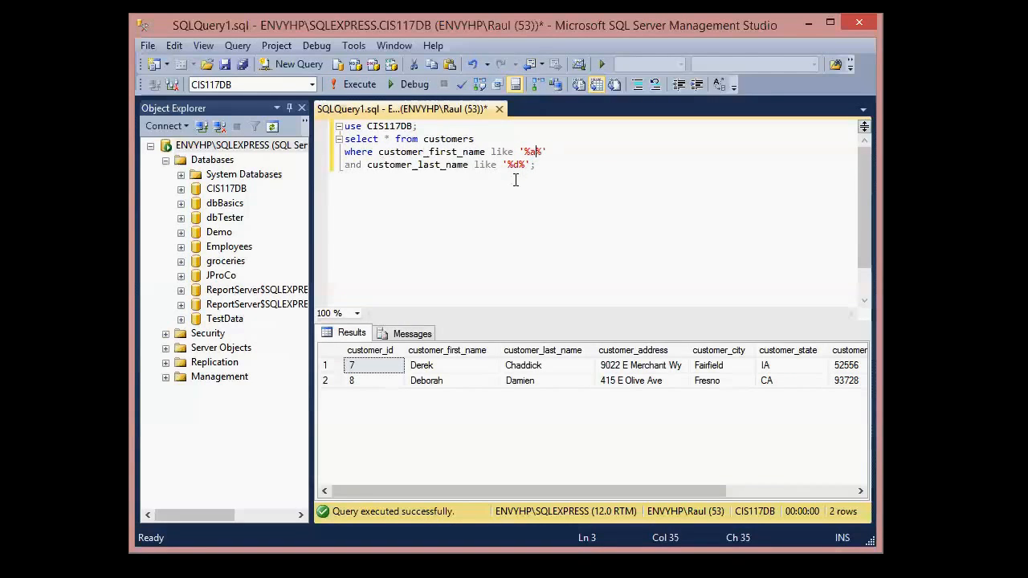
mouse_move(347, 85)
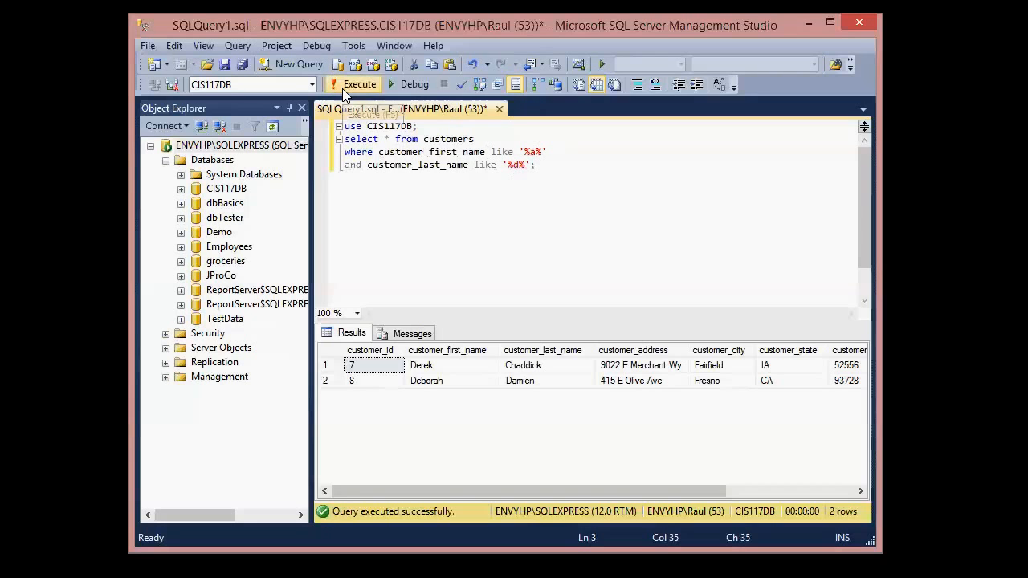
Rerun the query with the first-name filter '%a%', returning three customers.
left_click(355, 84)
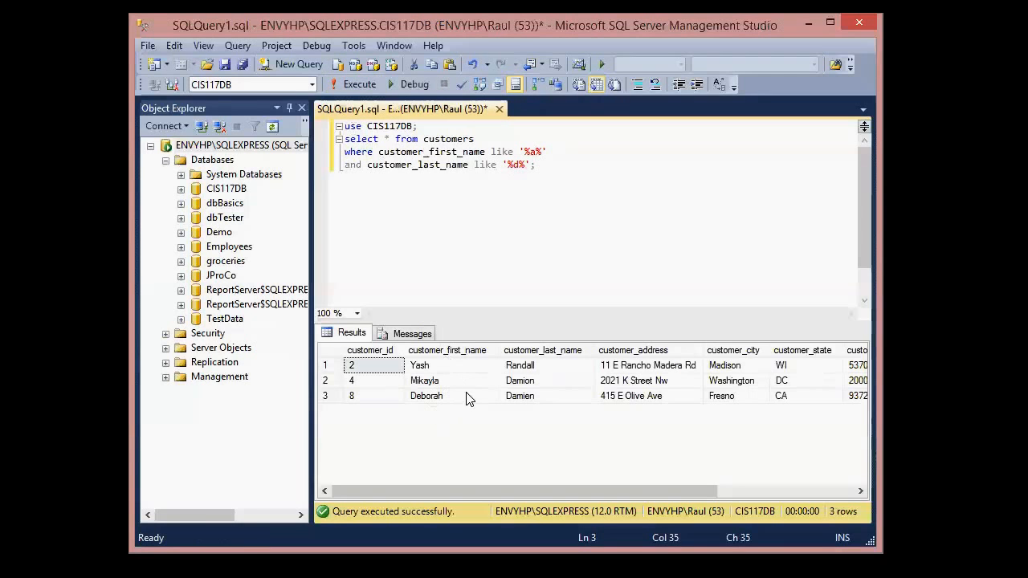
mouse_move(465, 412)
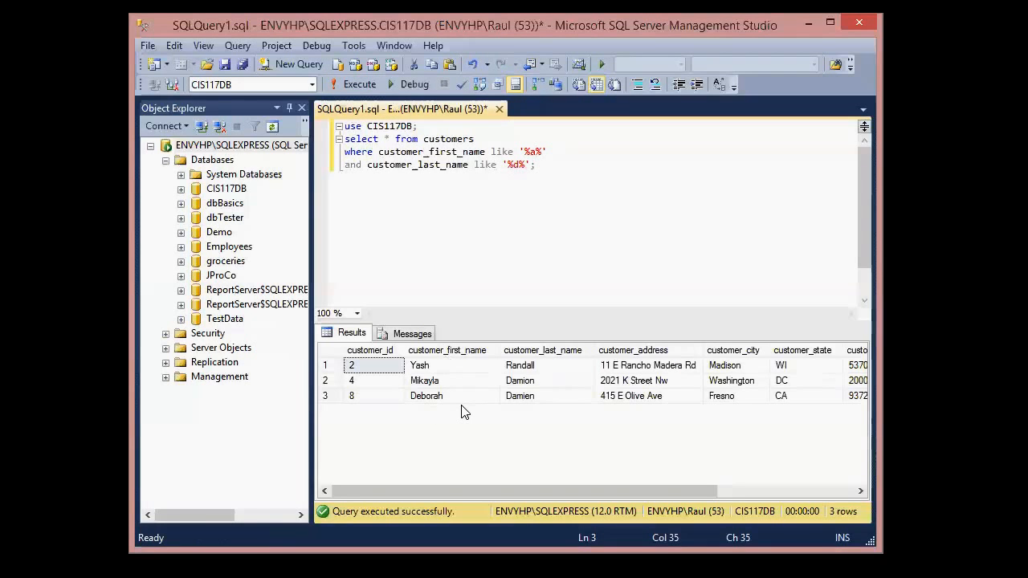
mouse_move(453, 323)
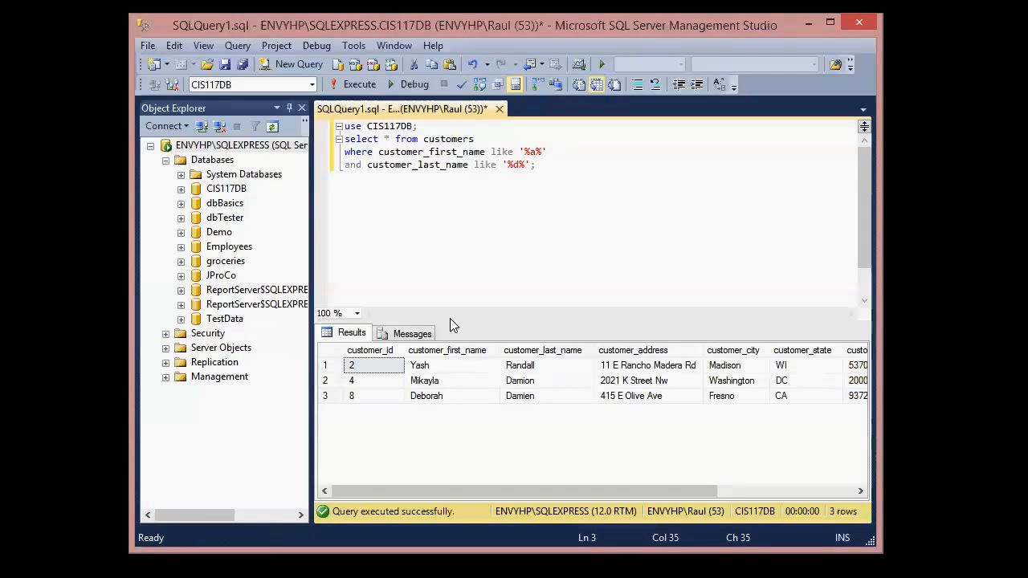